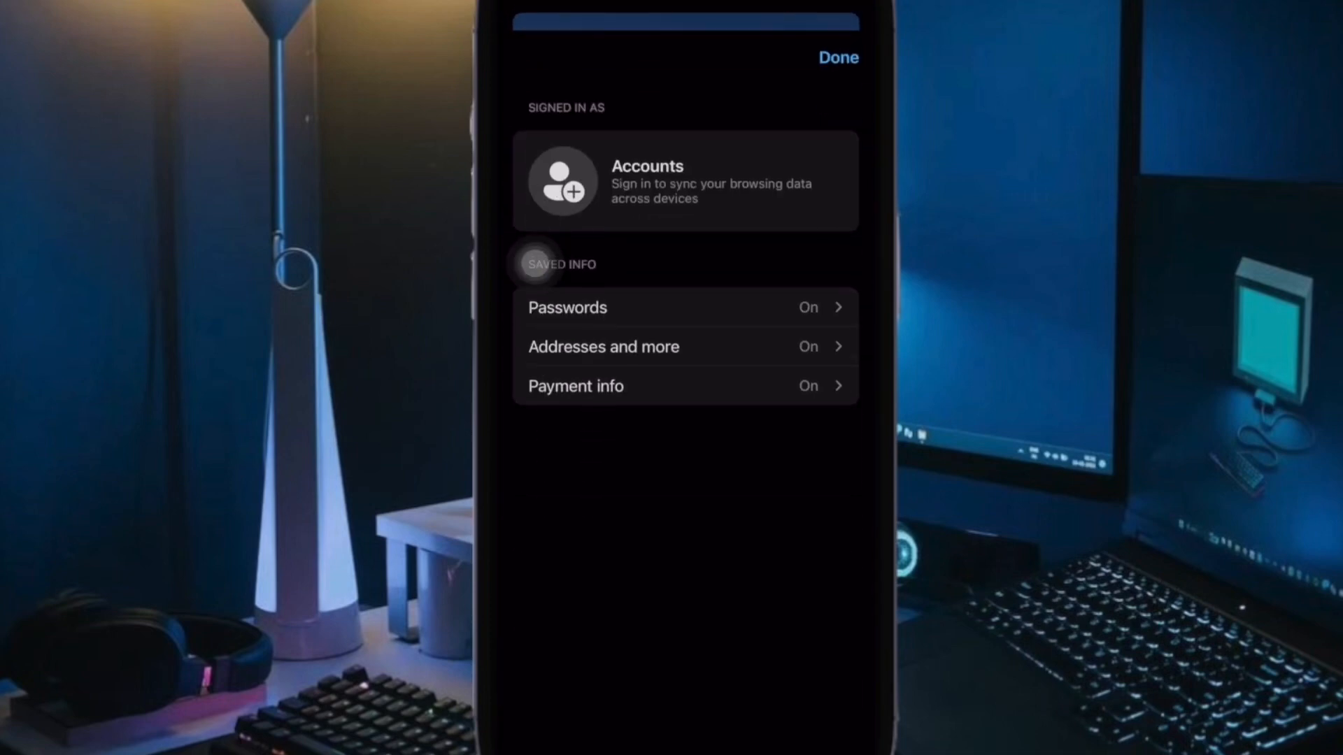
# - Close account settings and show the tab overview with the single Faridabad weather tab
pyautogui.click(838, 57)
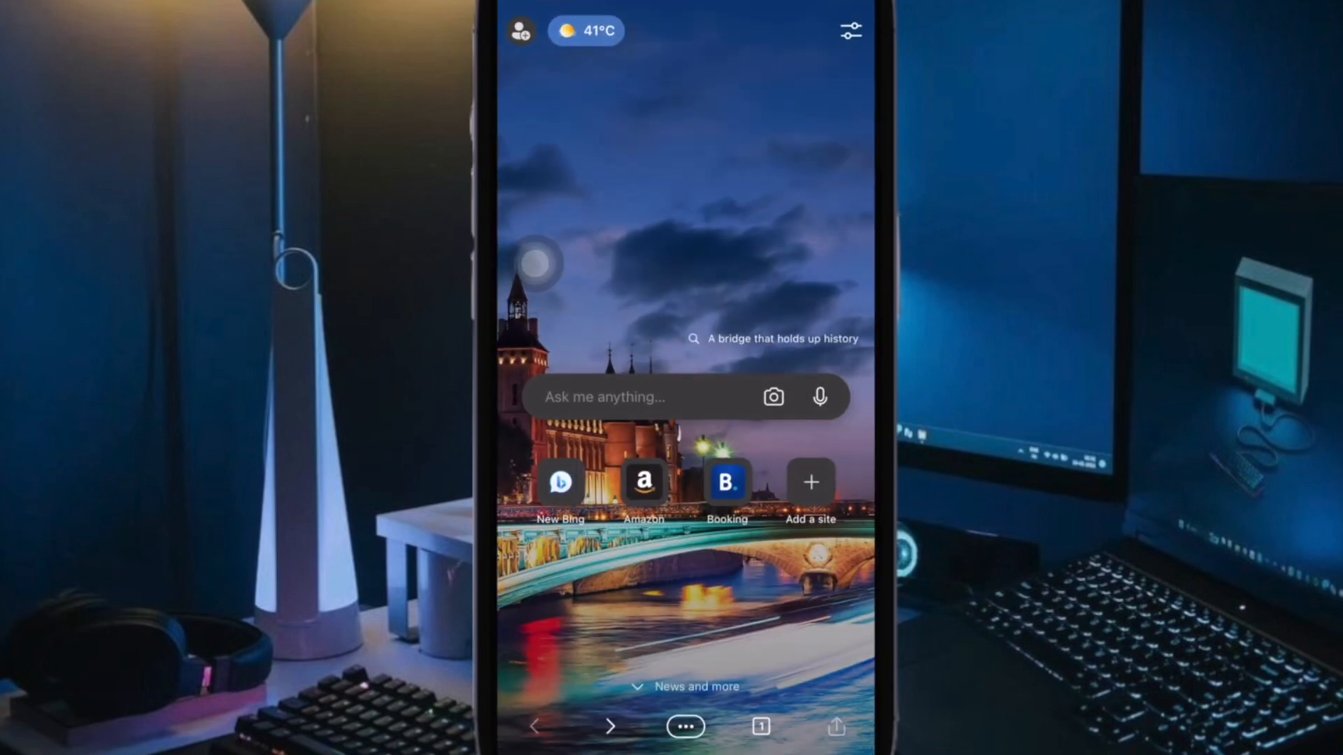
pyautogui.click(585, 29)
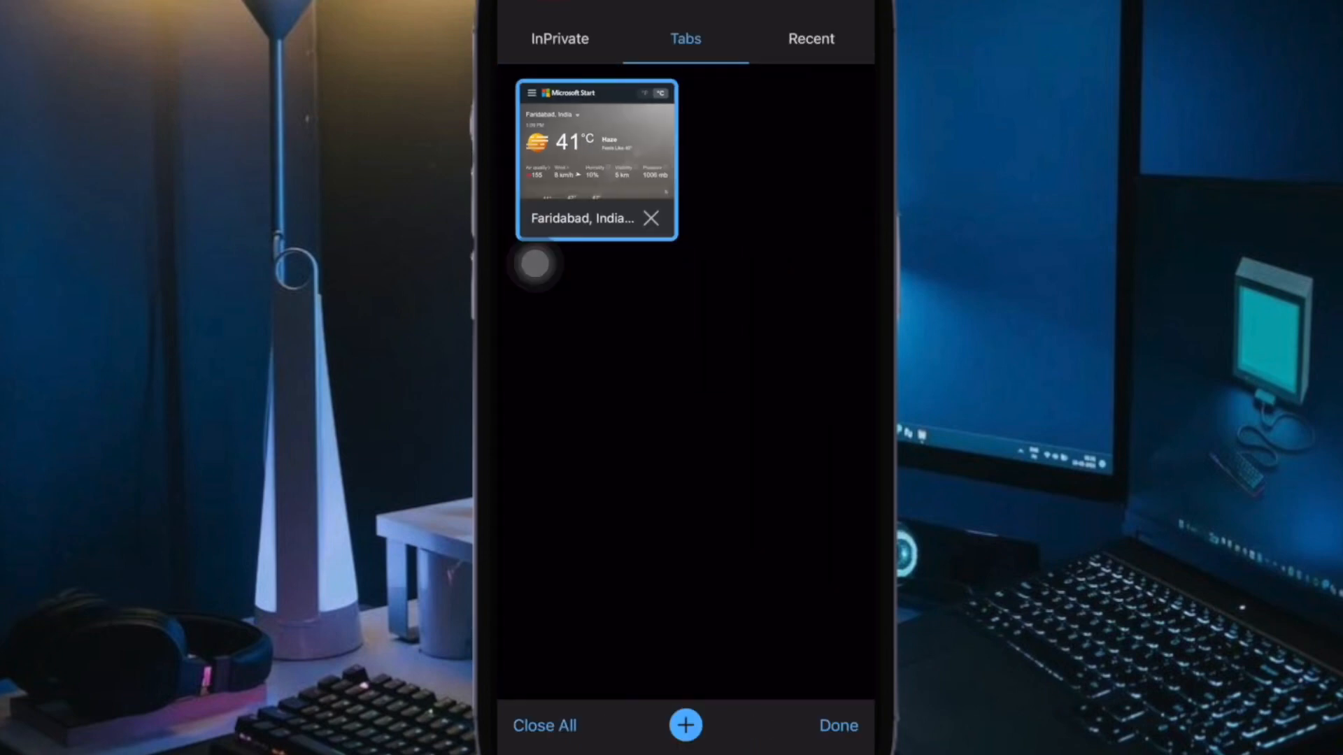
# - Open the Faridabad weather tab, show its share options, and return to the home screen
pyautogui.click(596, 161)
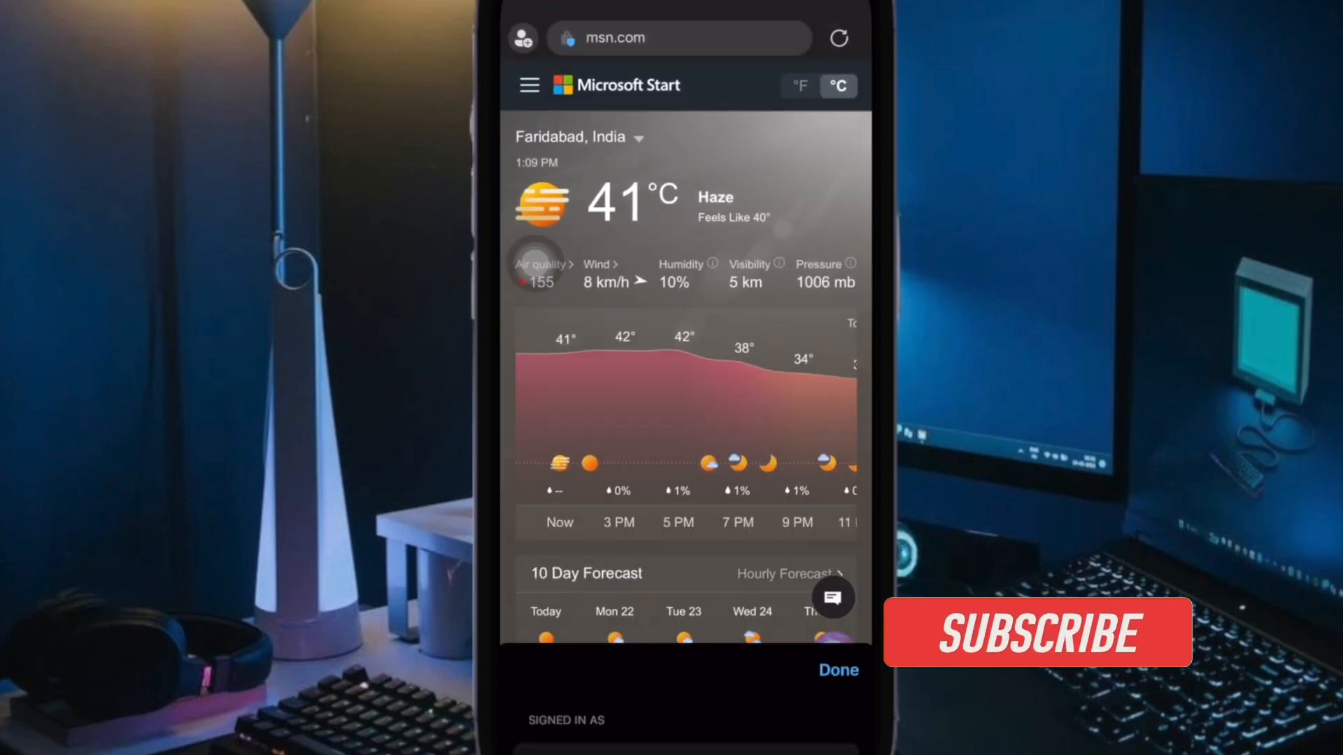
pyautogui.click(1039, 633)
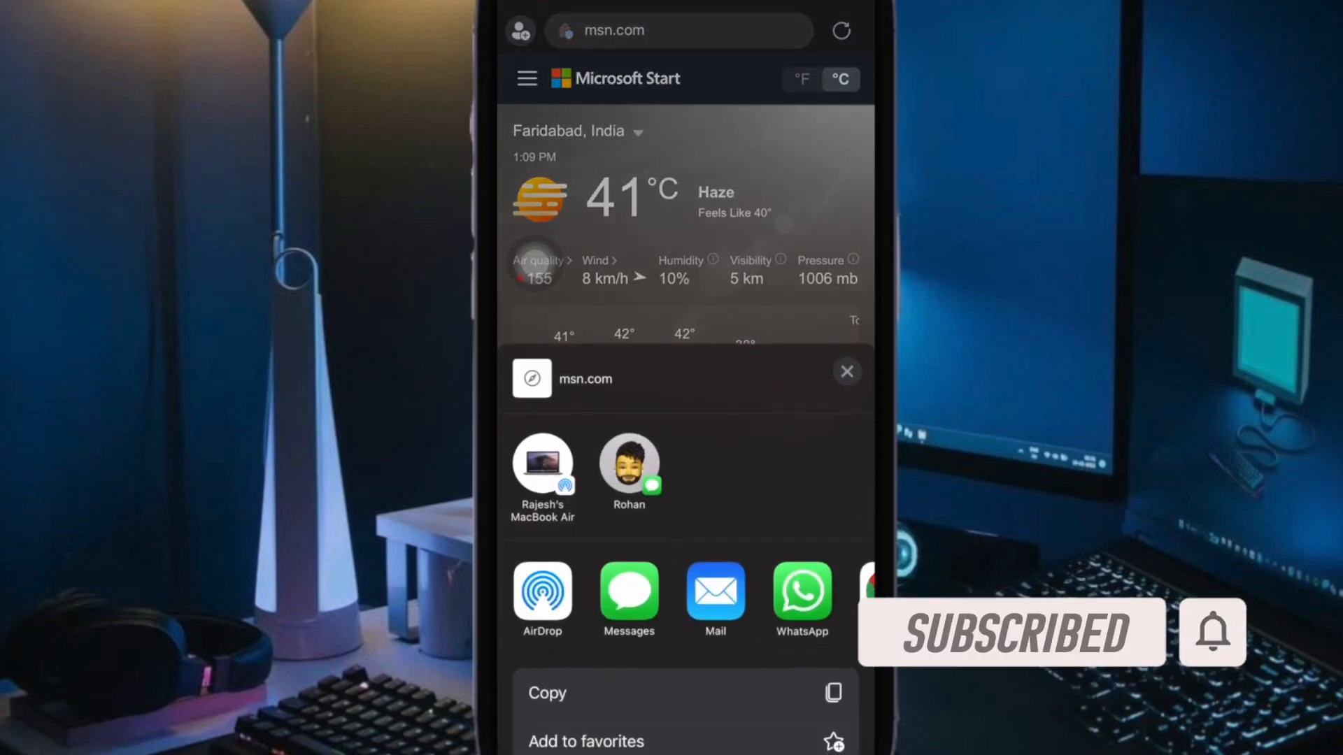
pyautogui.hscroll(-3)
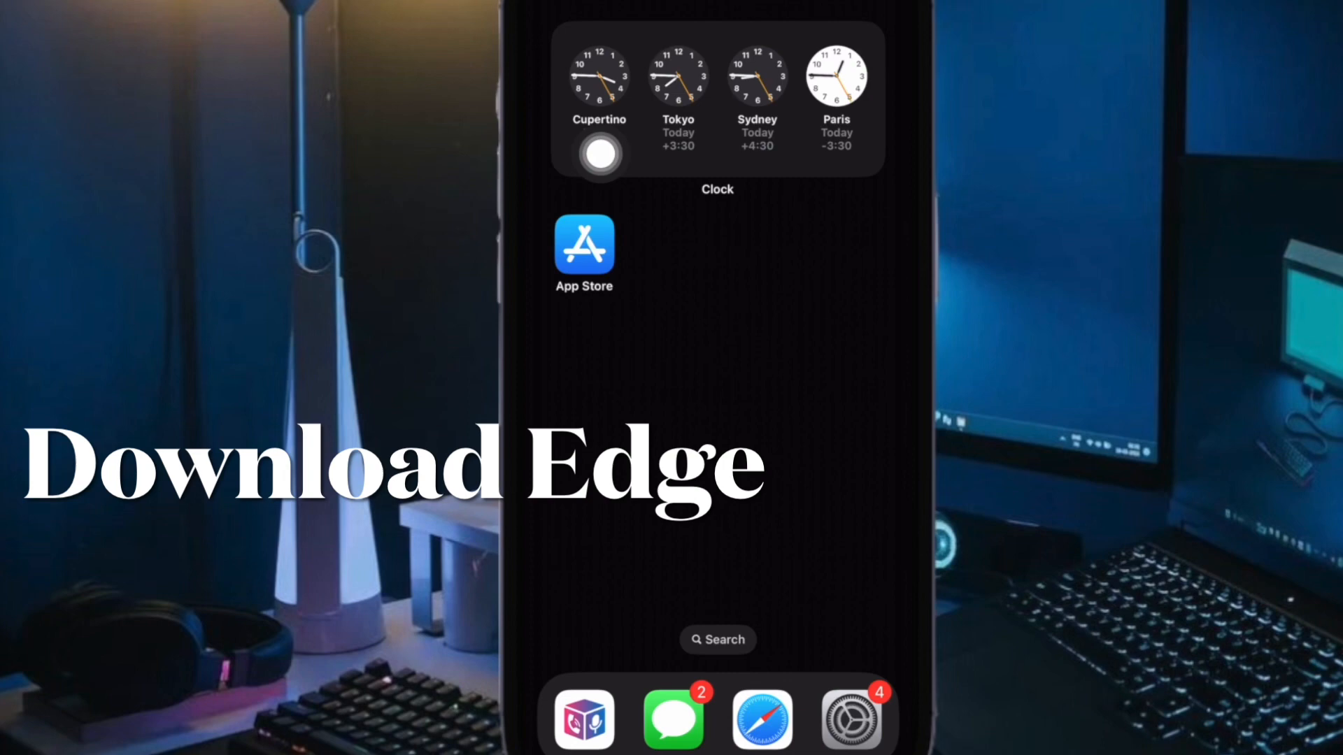
# - Search Spotlight for 'microsoft edg' to reach the Utilities folder holding Edge
pyautogui.write('microsoft edg')
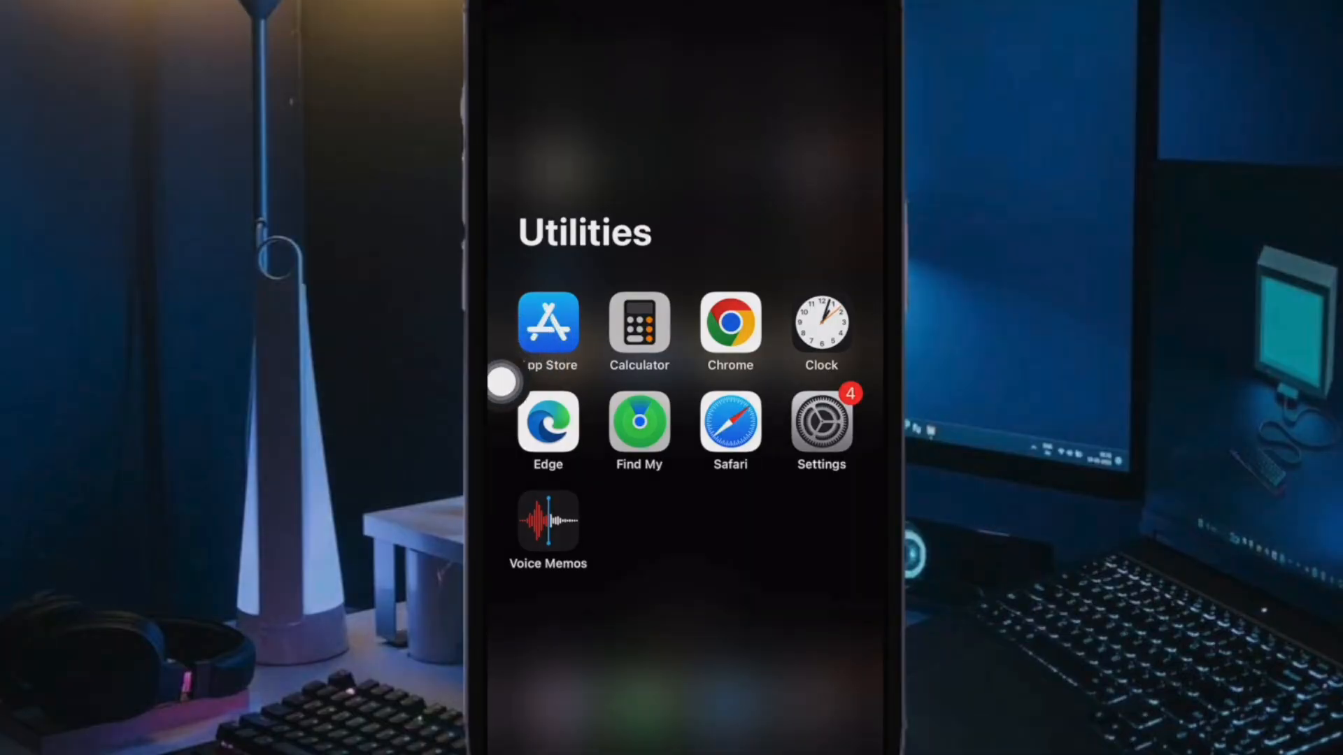
# - Launch Edge from the Utilities folder onto Bing results for 'what is pun?'
pyautogui.click(548, 424)
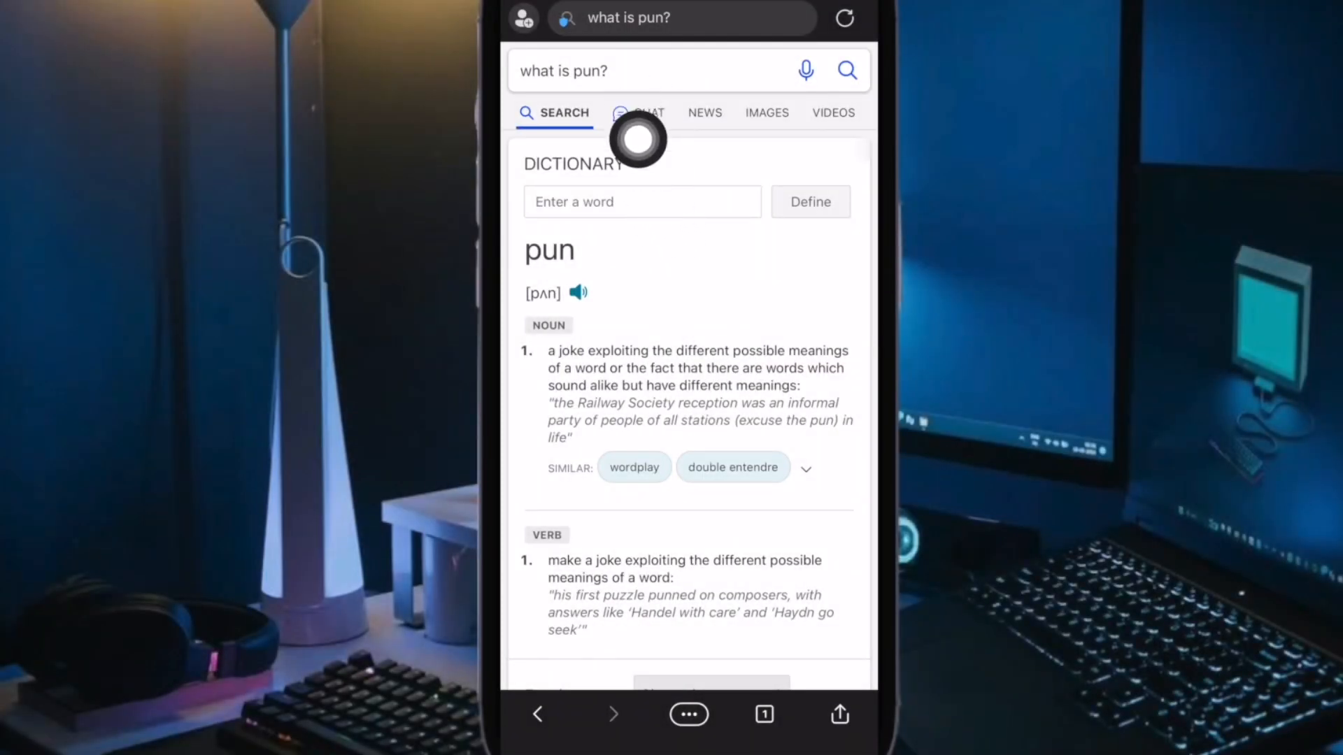
pyautogui.moveTo(651, 202)
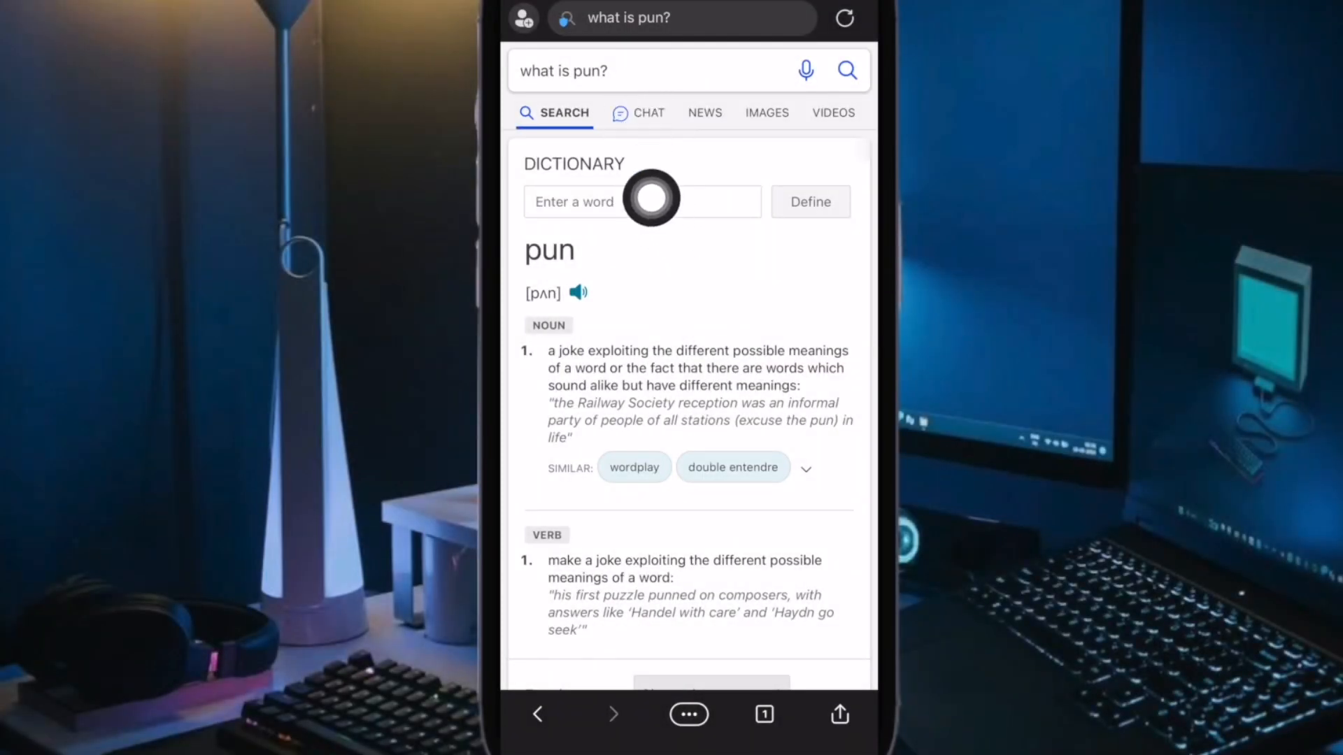
# - Switch to Bing Chat and send the question 'what is pun'
pyautogui.click(648, 113)
pyautogui.write('what is pun')
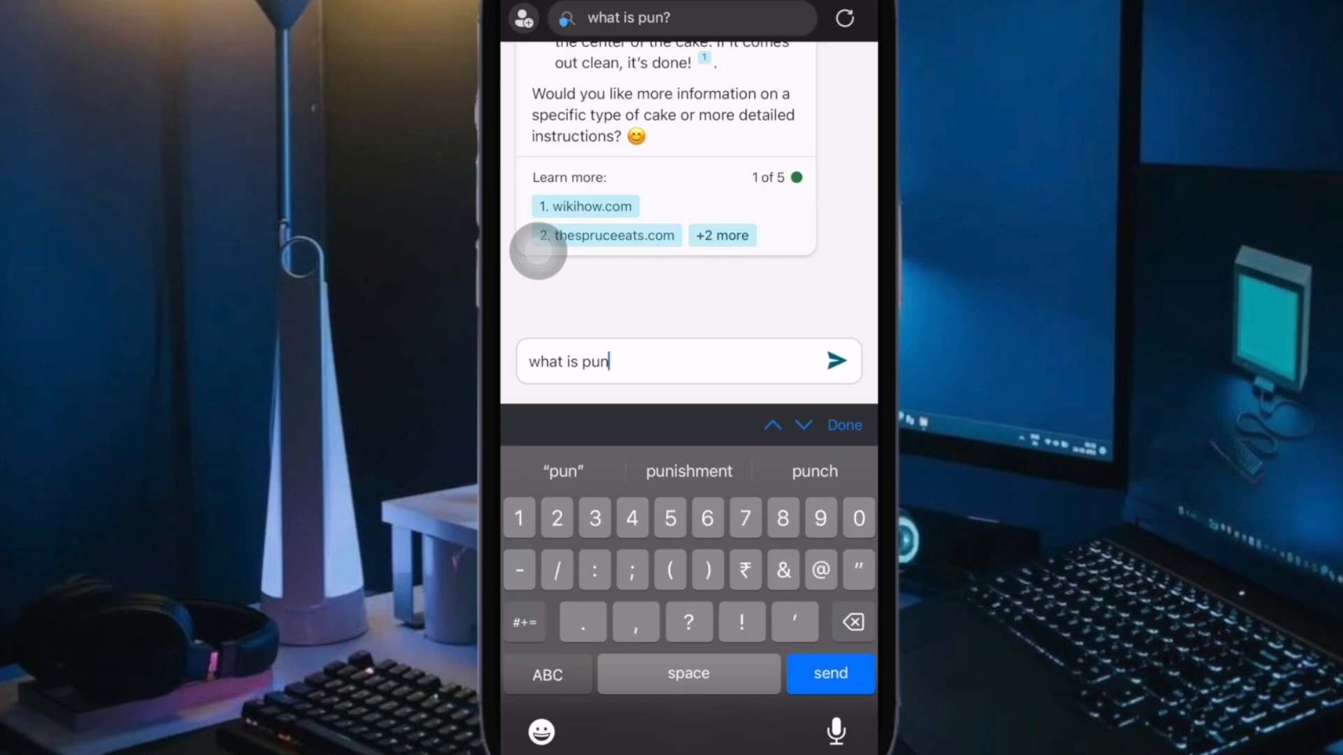
pyautogui.click(837, 360)
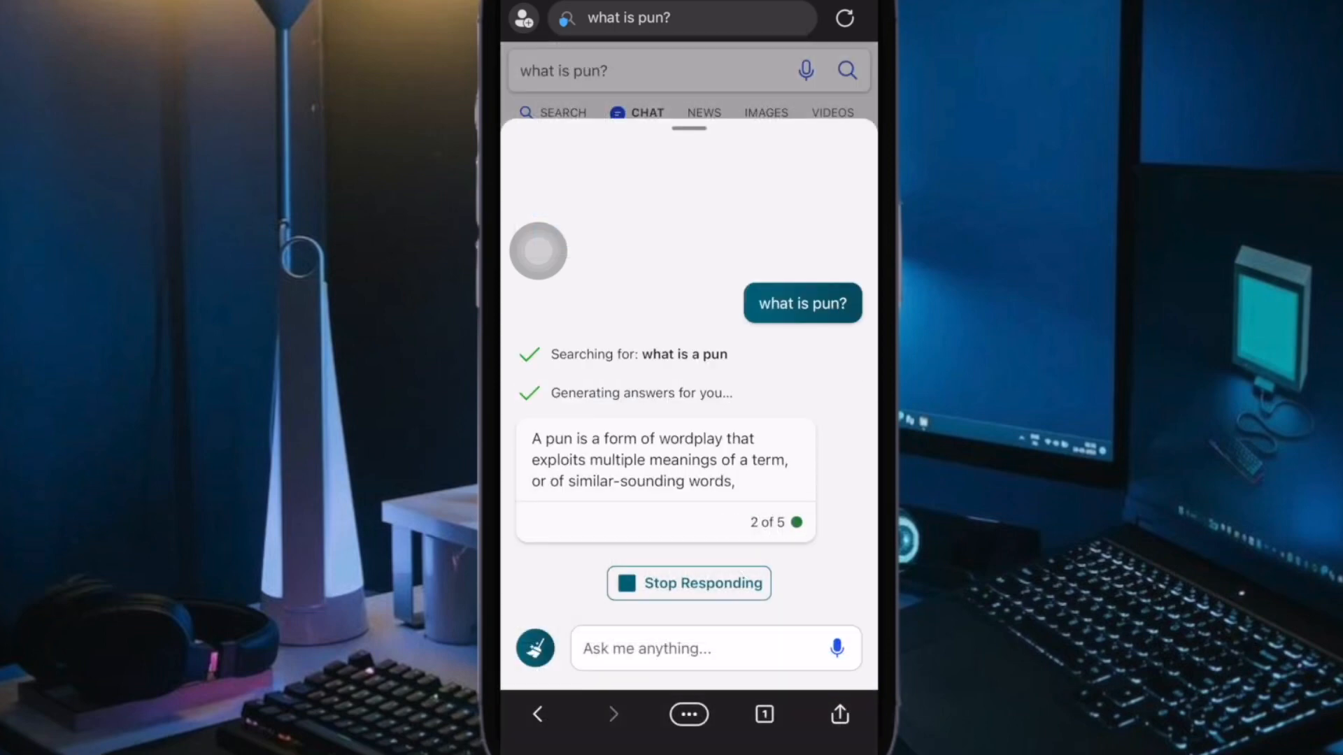